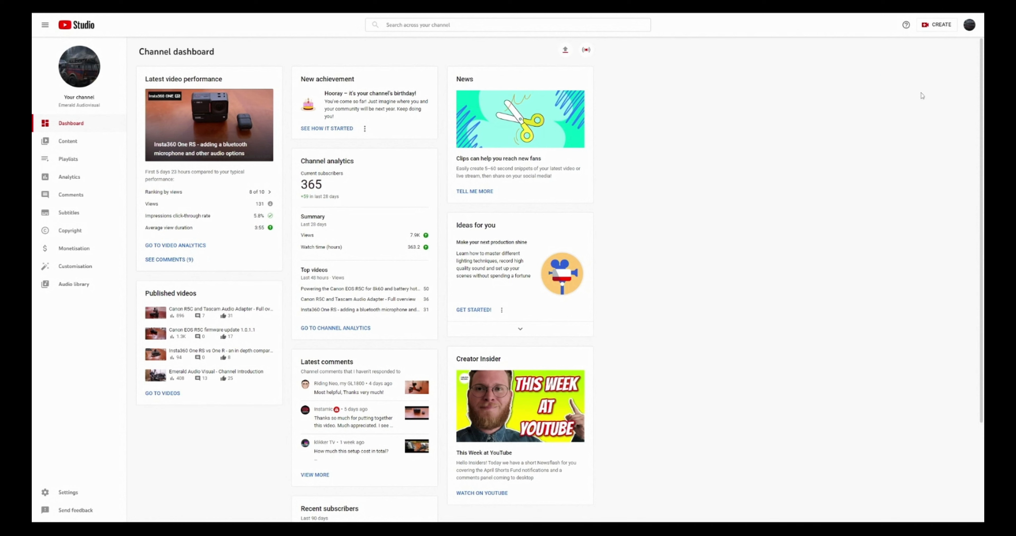
Step: Enter the live control room for 'Insta360 - Test 360 Stream' and enable 360° video under Additional settings
click(565, 50)
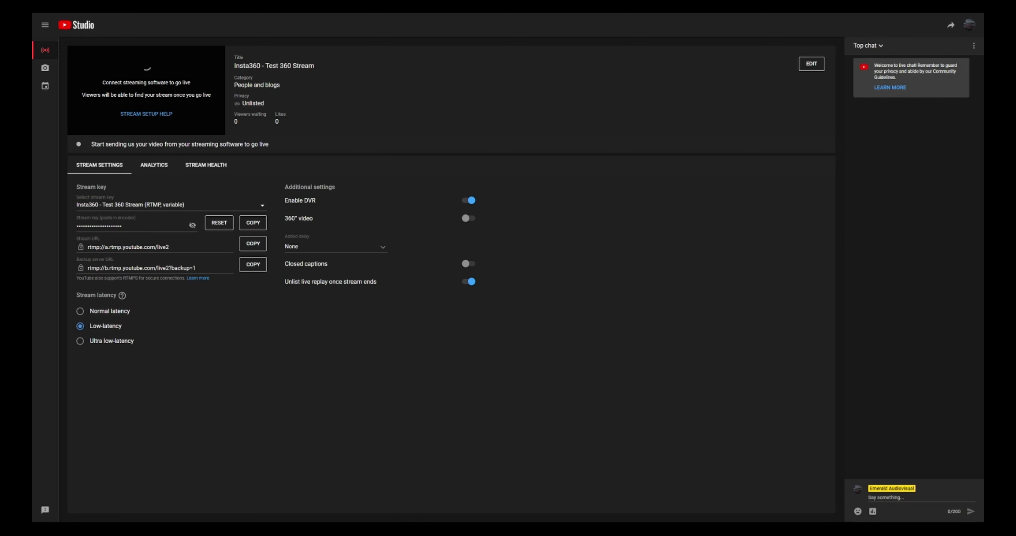
mouse_move(912, 247)
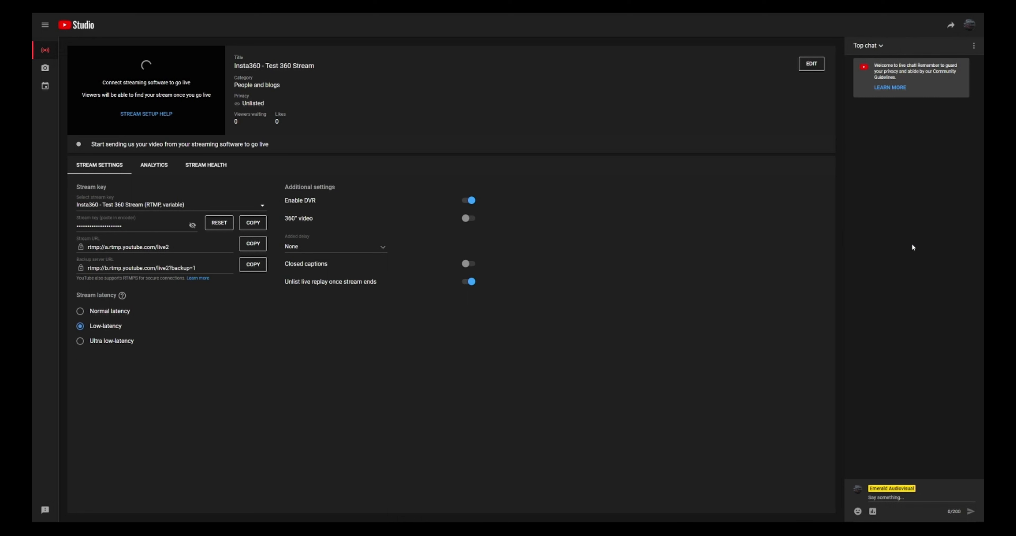
mouse_move(764, 182)
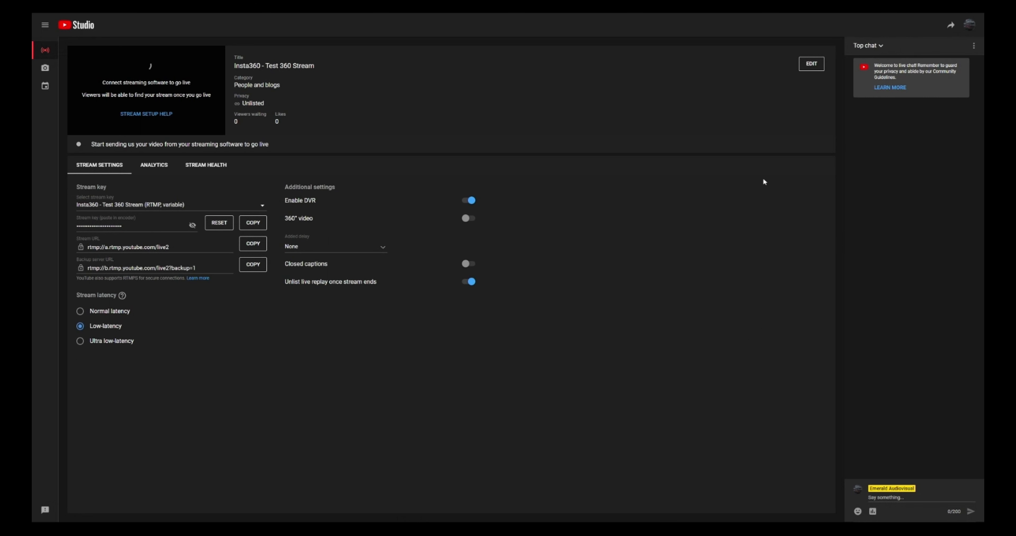
mouse_move(793, 238)
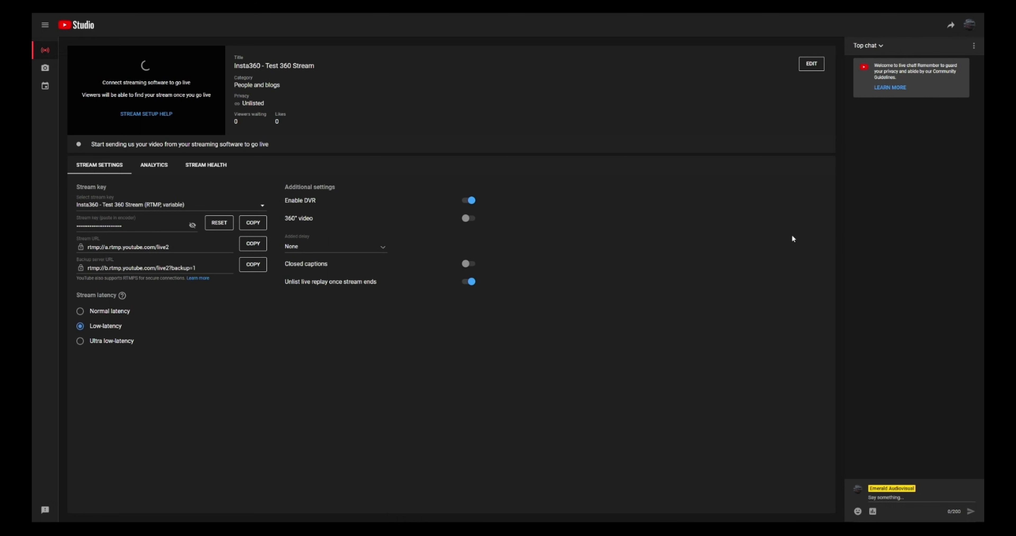
mouse_move(793, 239)
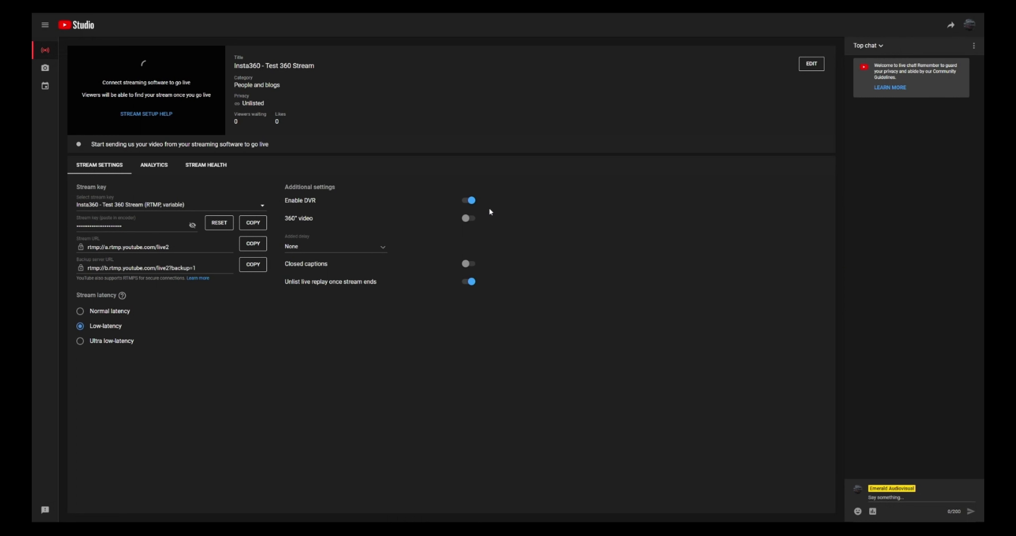
mouse_move(246, 401)
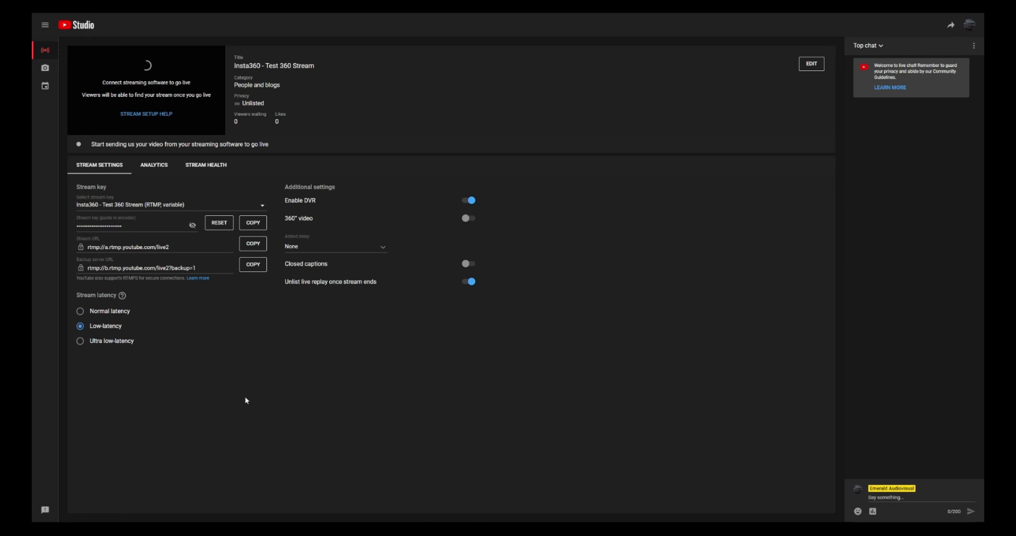
mouse_move(511, 461)
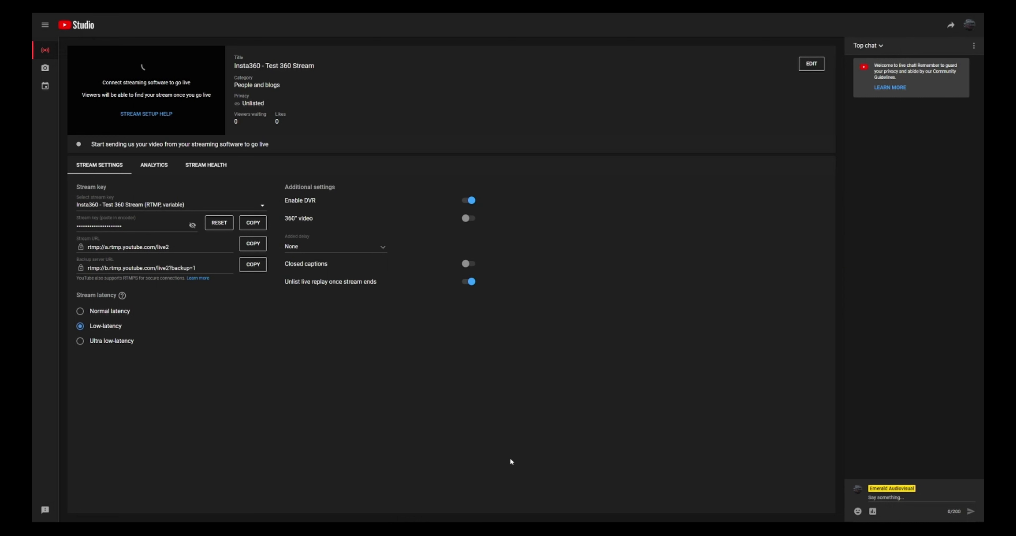
mouse_move(695, 413)
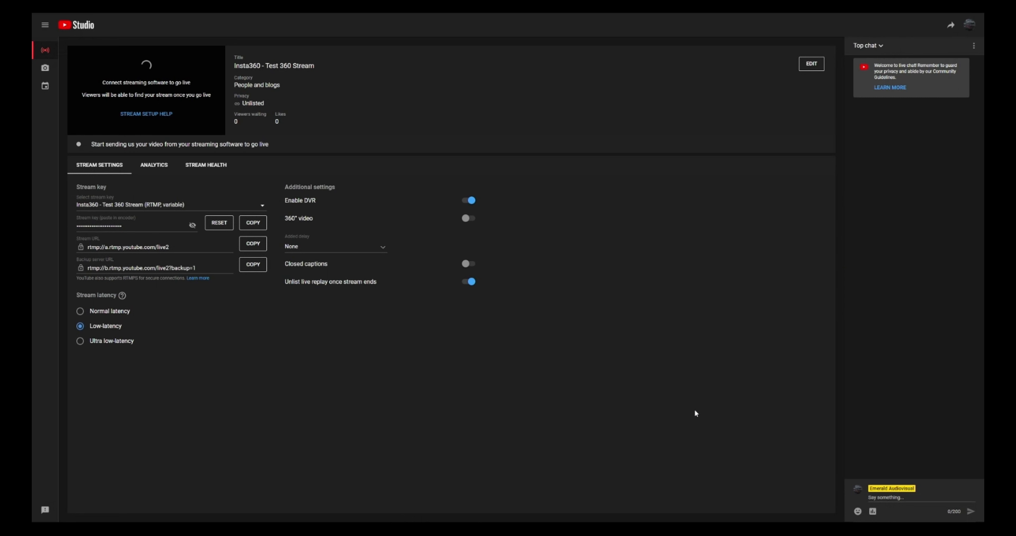
mouse_move(664, 430)
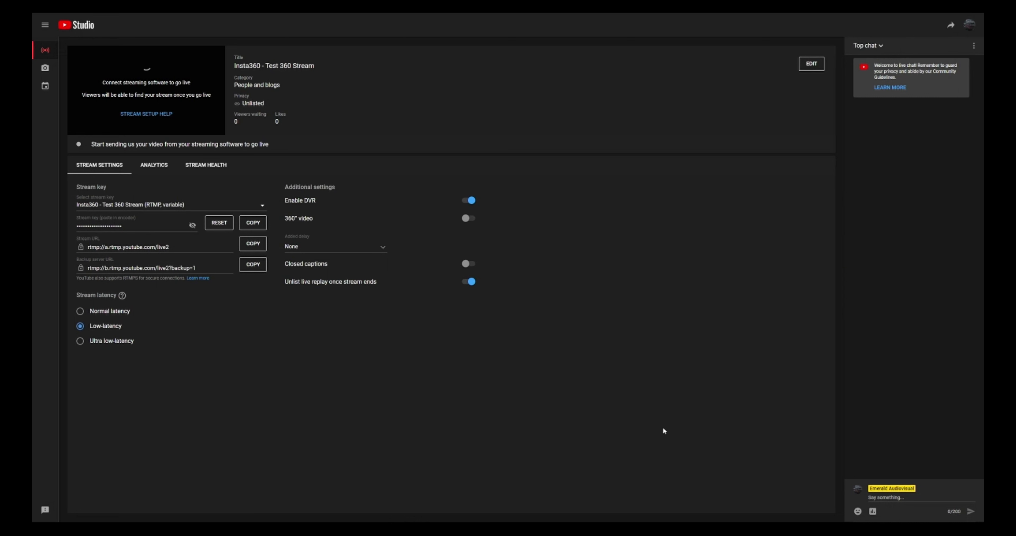
mouse_move(684, 419)
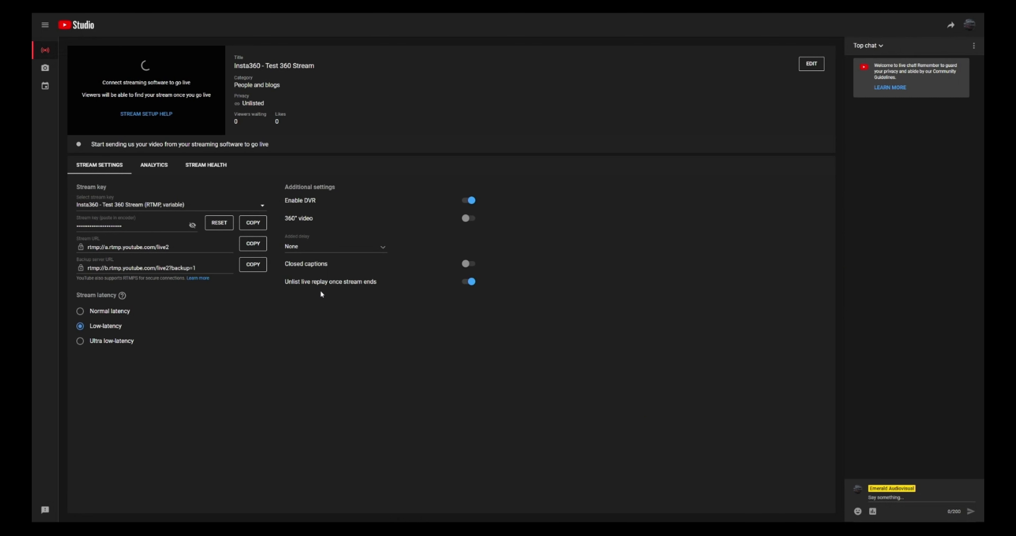
mouse_move(424, 317)
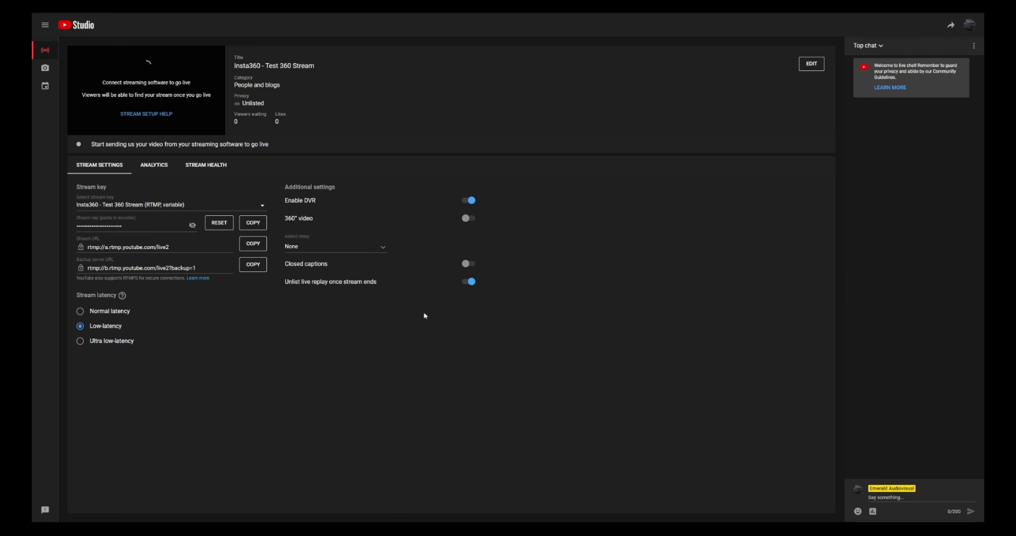
mouse_move(477, 426)
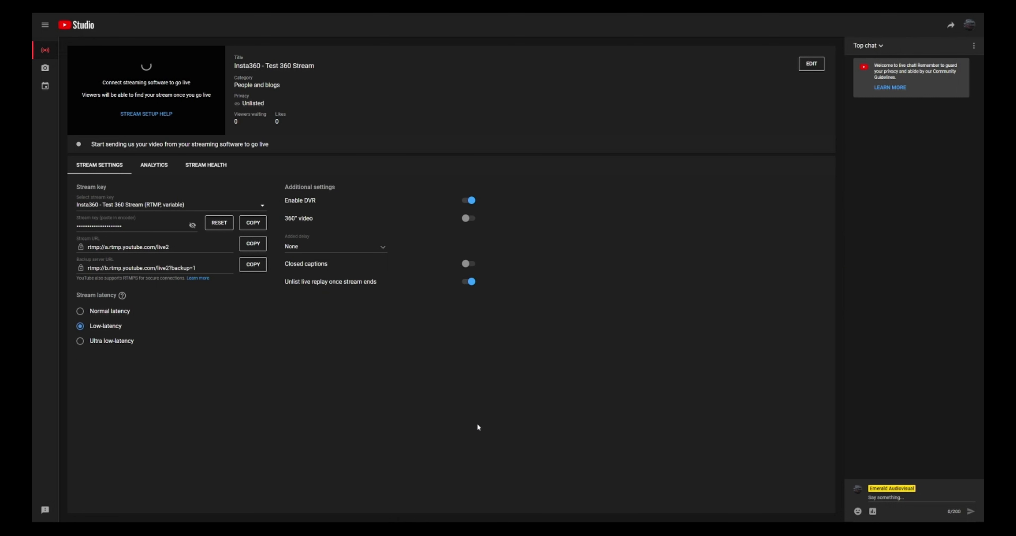
mouse_move(509, 430)
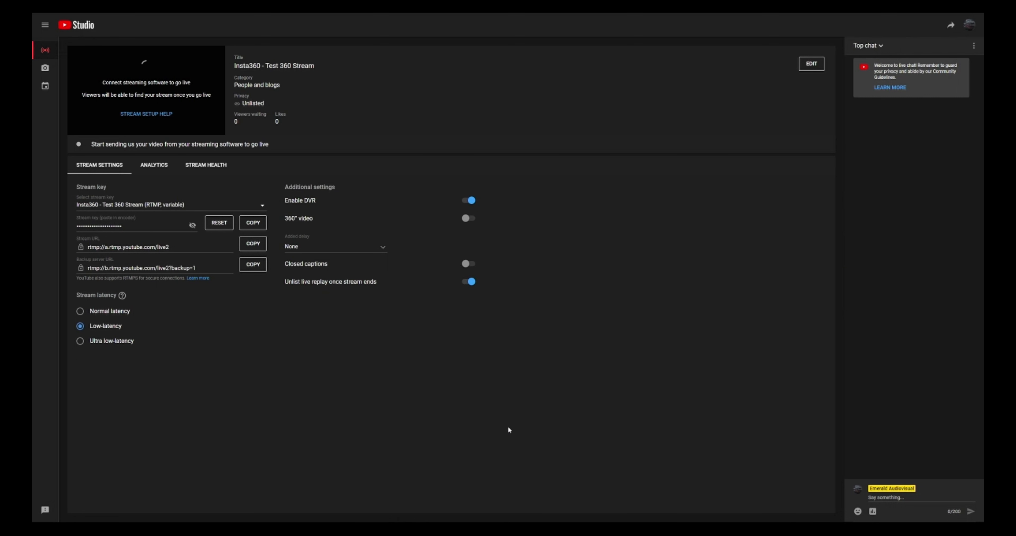
mouse_move(646, 426)
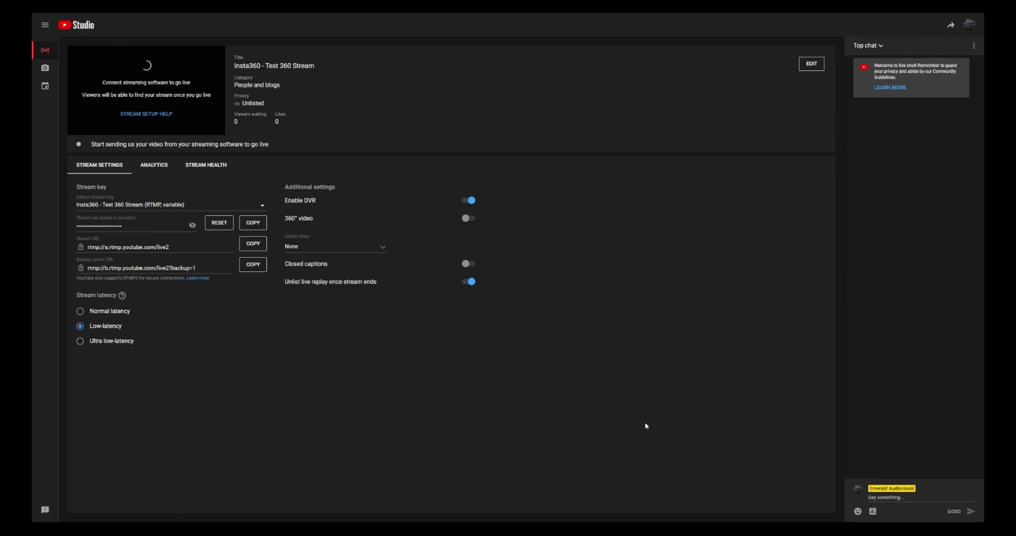
mouse_move(552, 458)
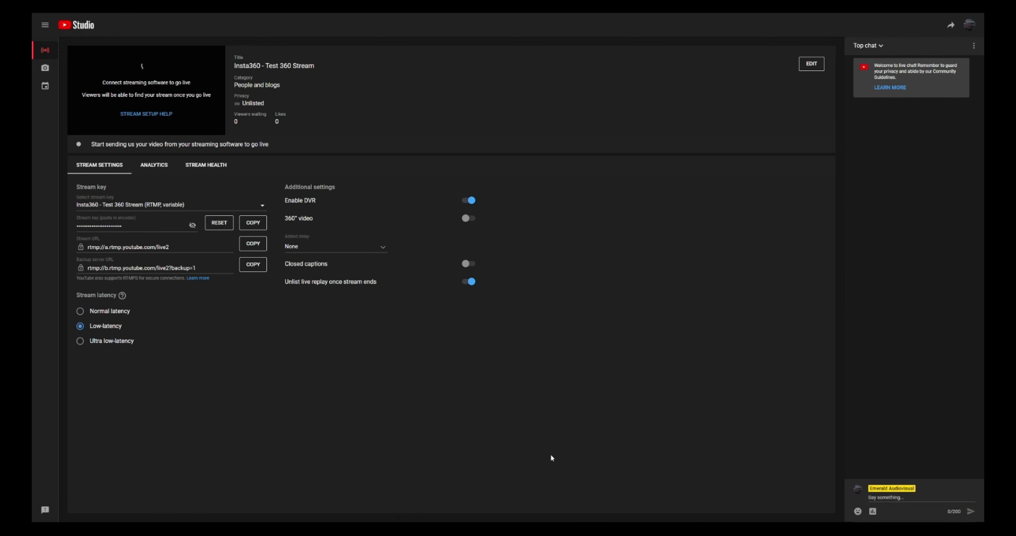
mouse_move(624, 450)
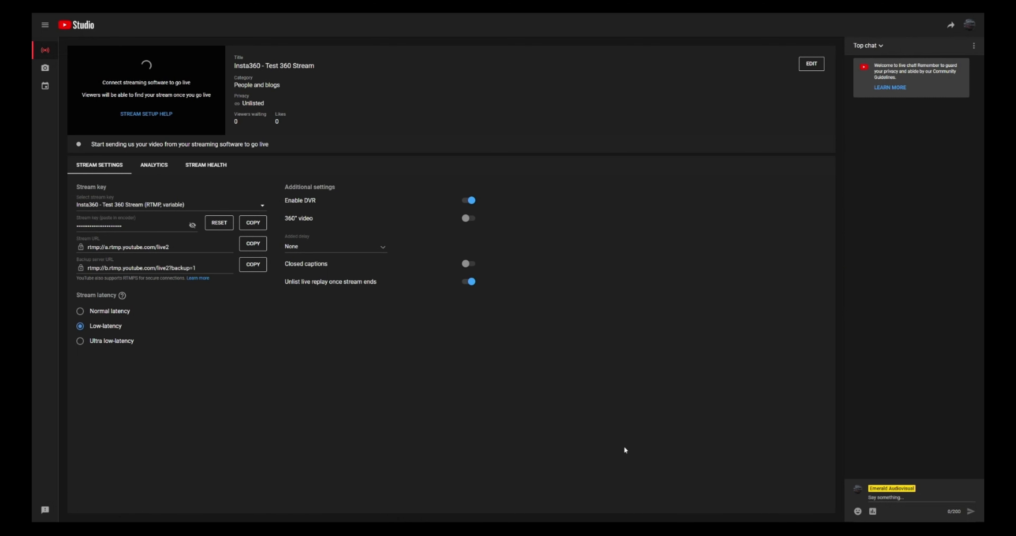
mouse_move(640, 413)
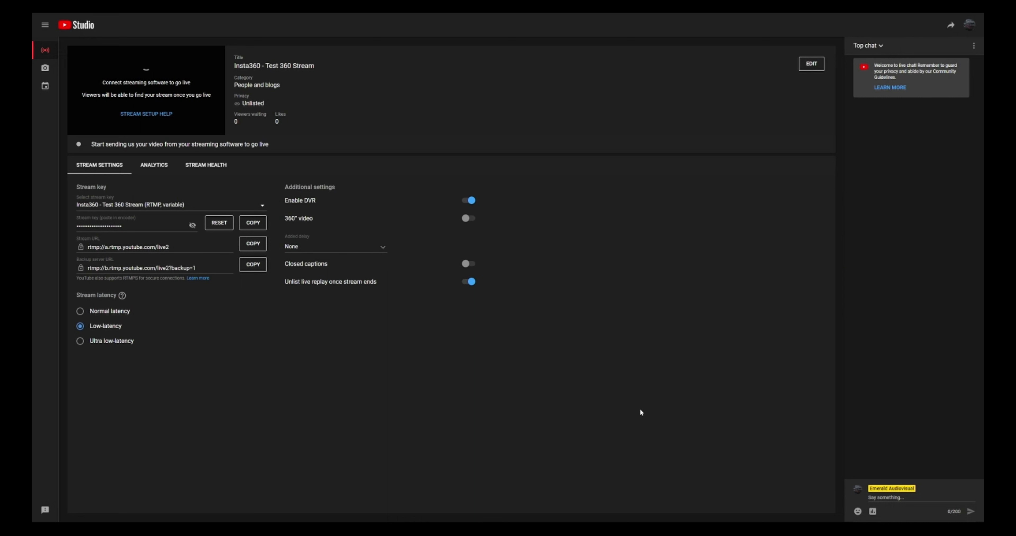
mouse_move(757, 392)
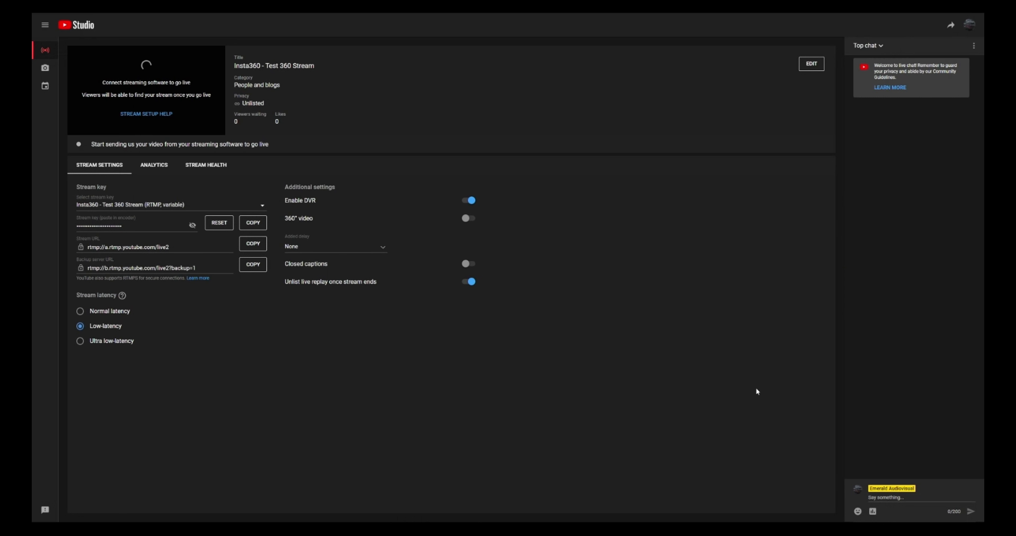
mouse_move(668, 378)
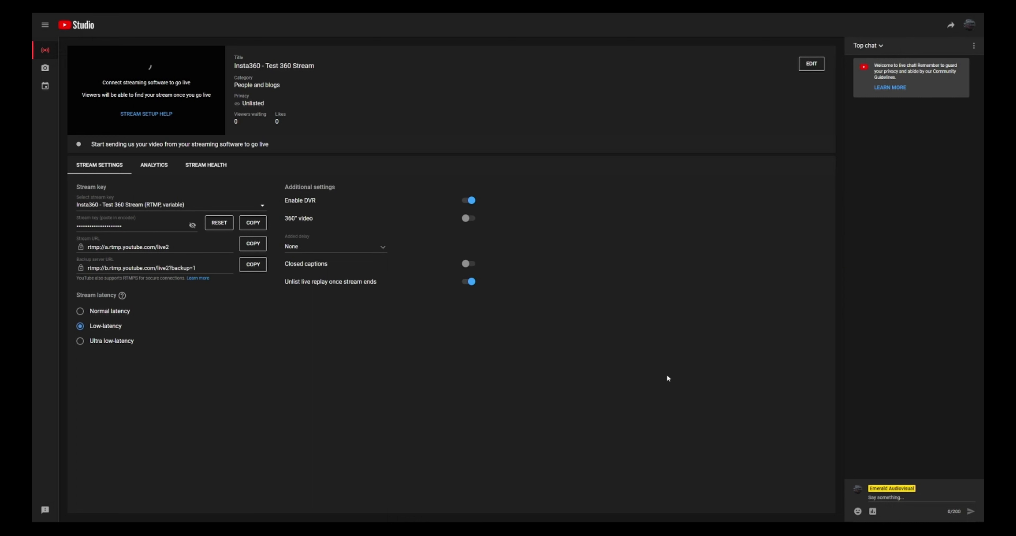
mouse_move(433, 225)
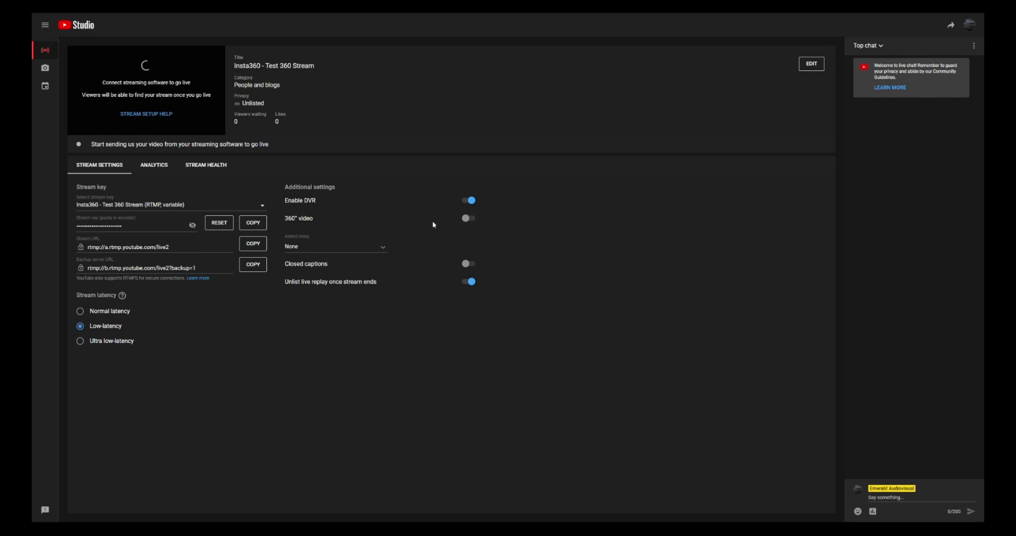
click(468, 218)
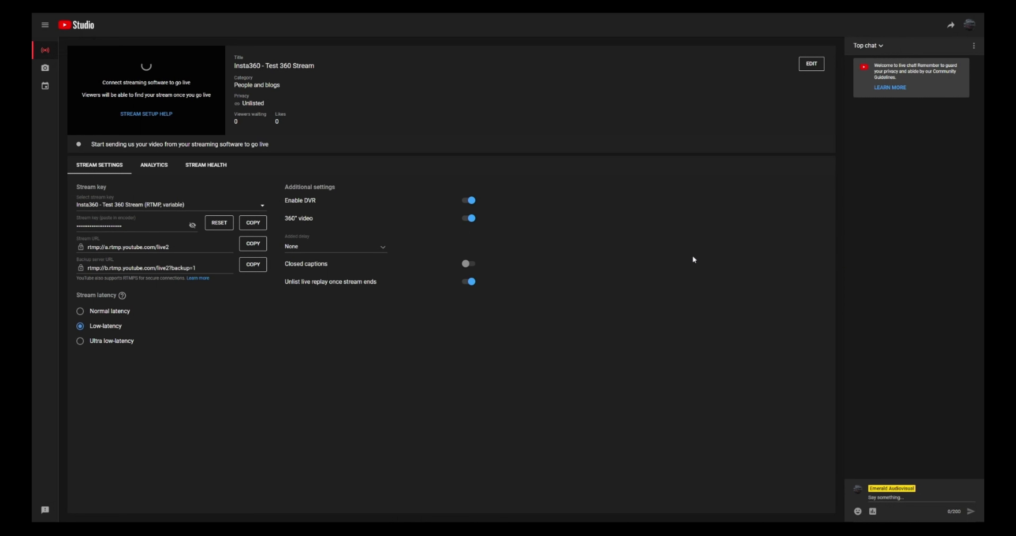
mouse_move(847, 308)
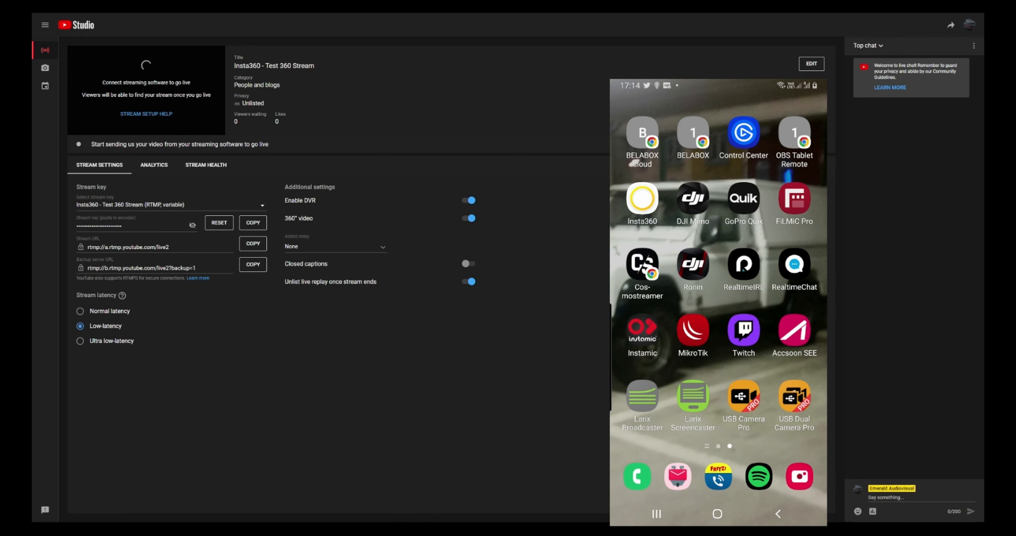
Step: Connect the Insta360 app to the ONE RS camera, choose Live mode and list the streaming platforms
click(642, 197)
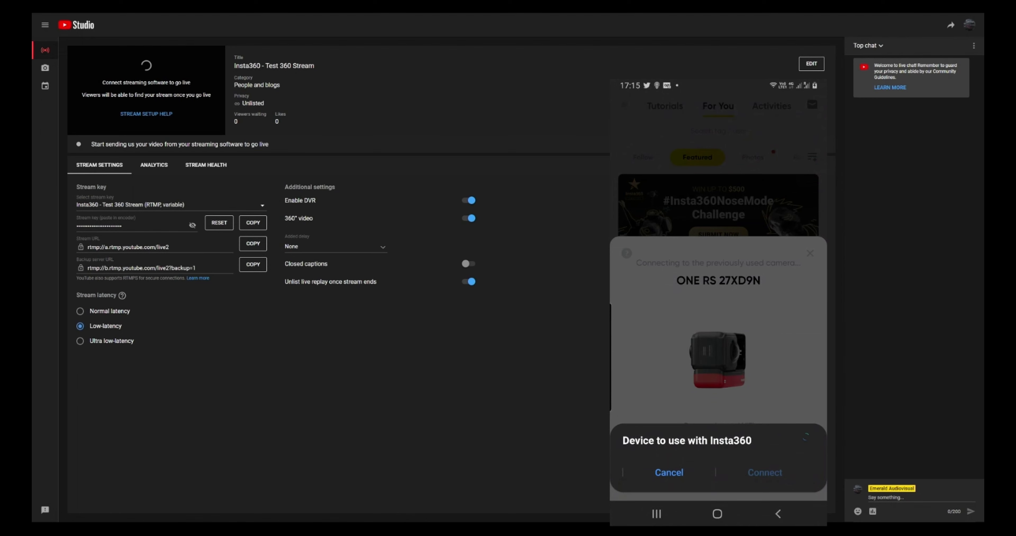
click(765, 472)
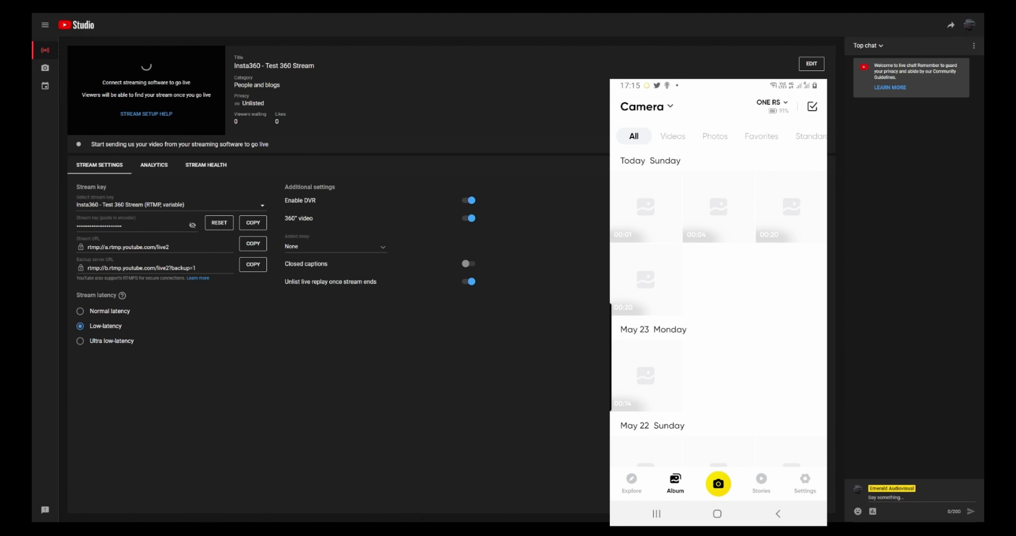
click(719, 484)
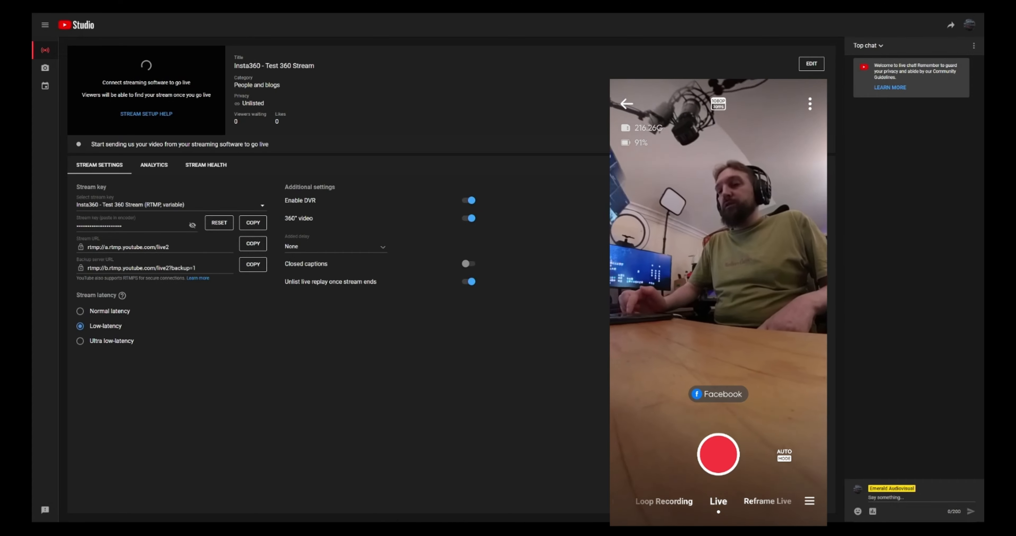
click(718, 394)
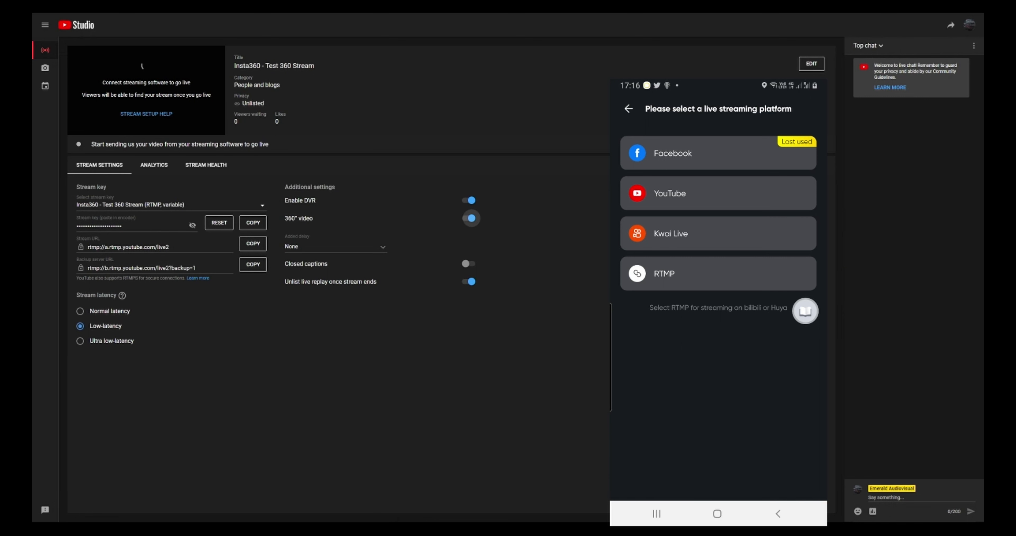
Step: Choose RTMP and enter the address rtmp://a.rtmp.youtube.com/live2/ as the streaming destination
click(718, 273)
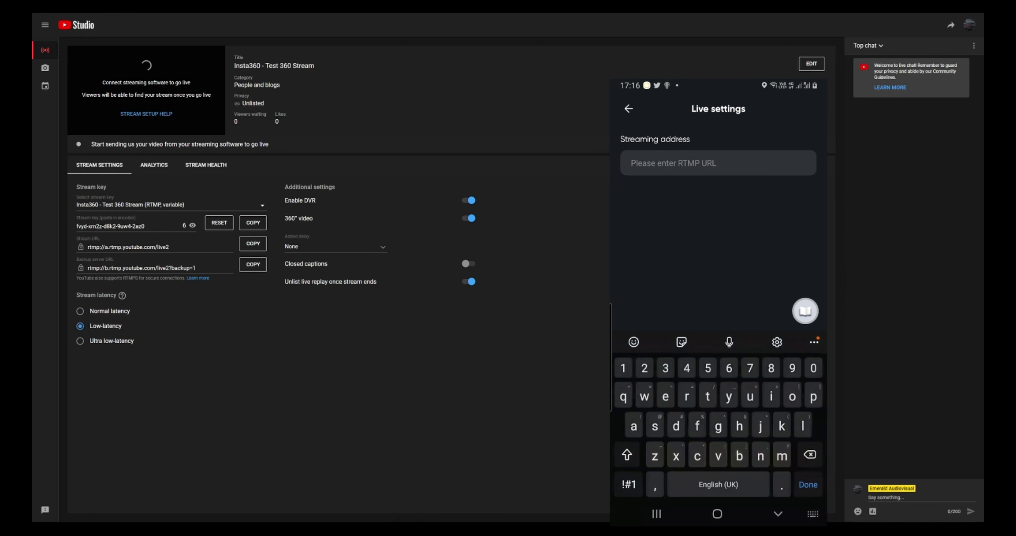
click(708, 392)
text(rtmp://)
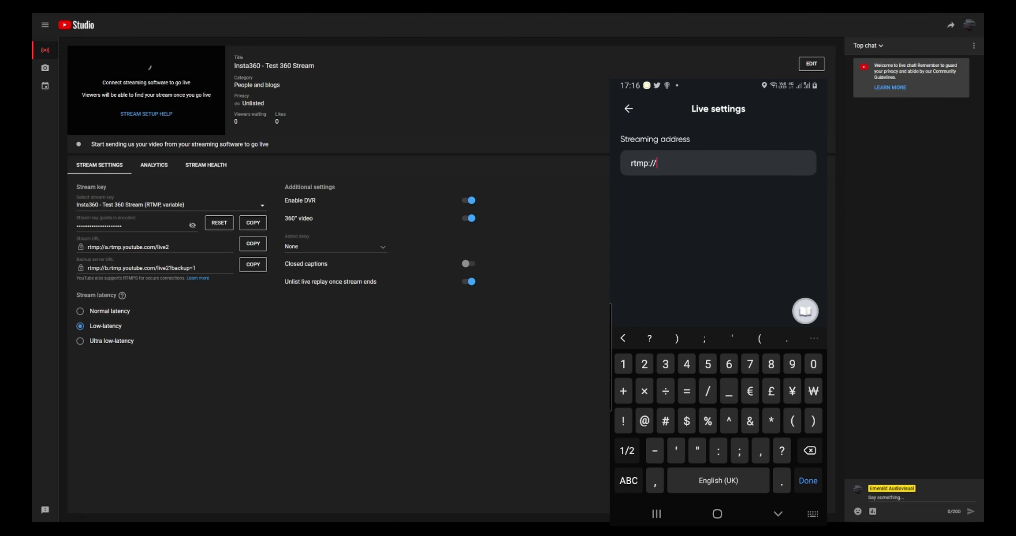
text(a.rtmp.youtube)
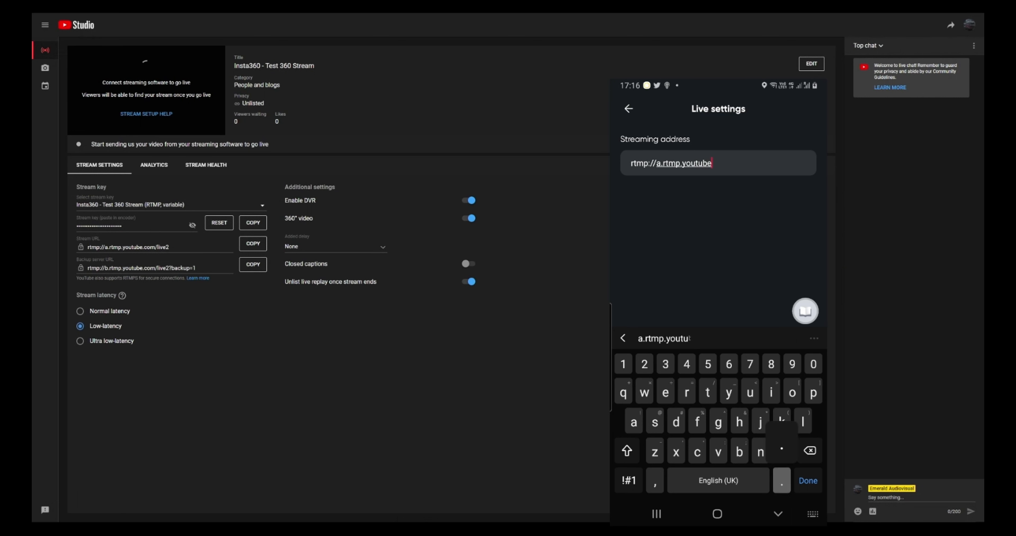
click(697, 421)
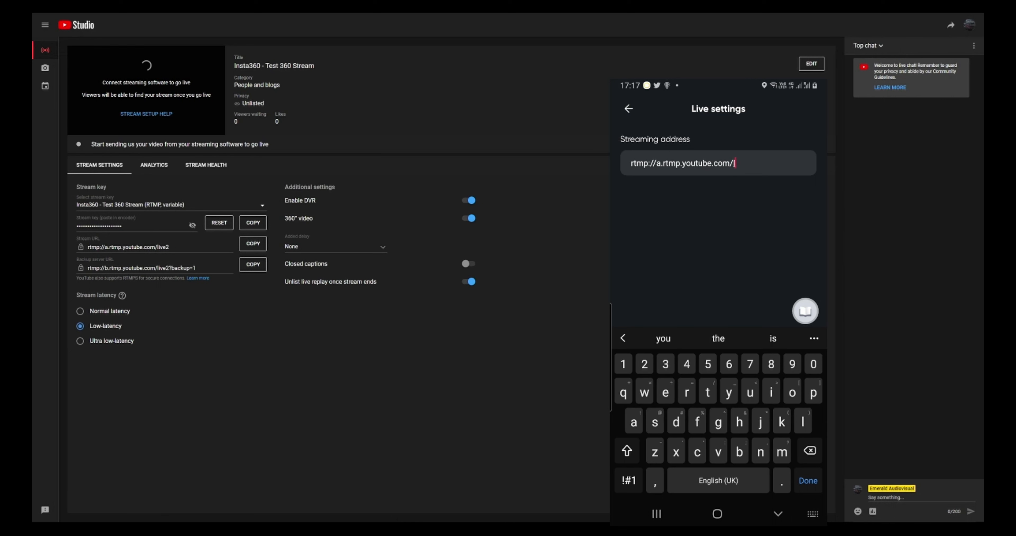
text(live2)
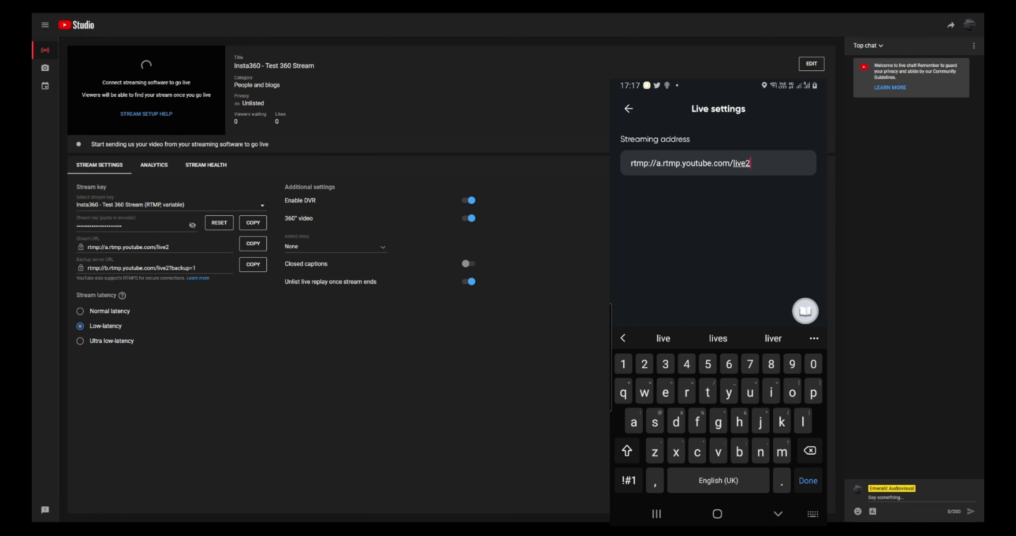
click(750, 175)
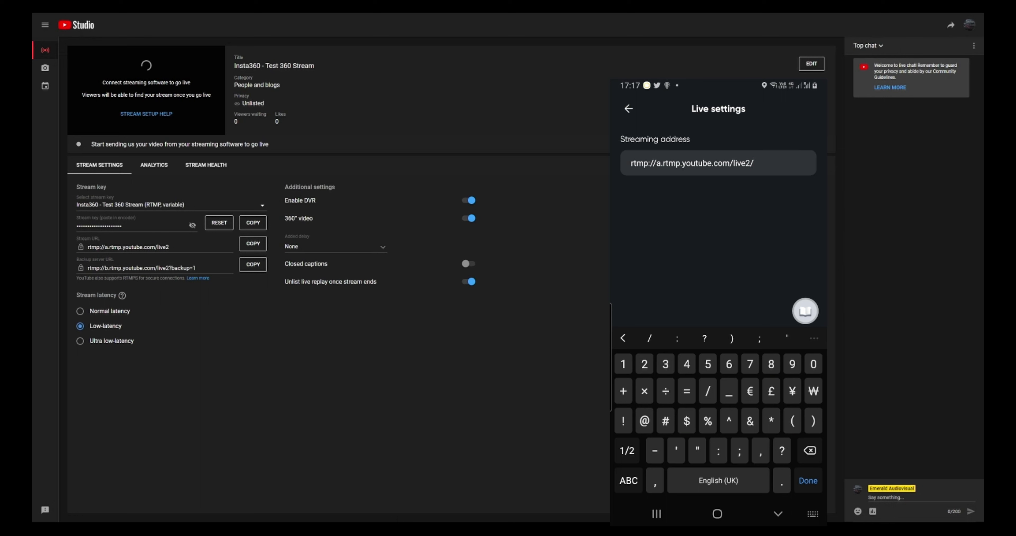
click(627, 481)
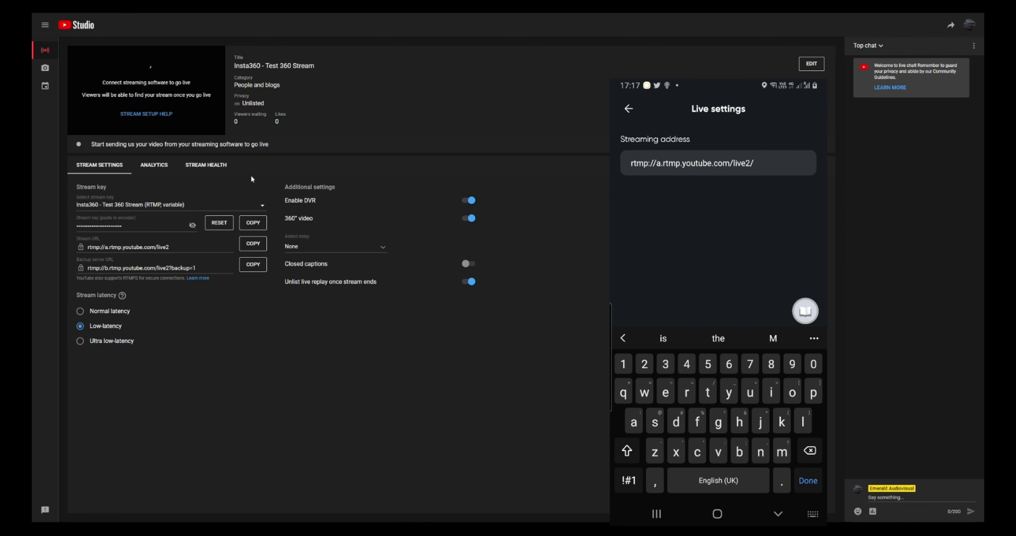
Step: Reveal the stream key in YouTube Studio, append it to the streaming address and confirm with Done
click(192, 226)
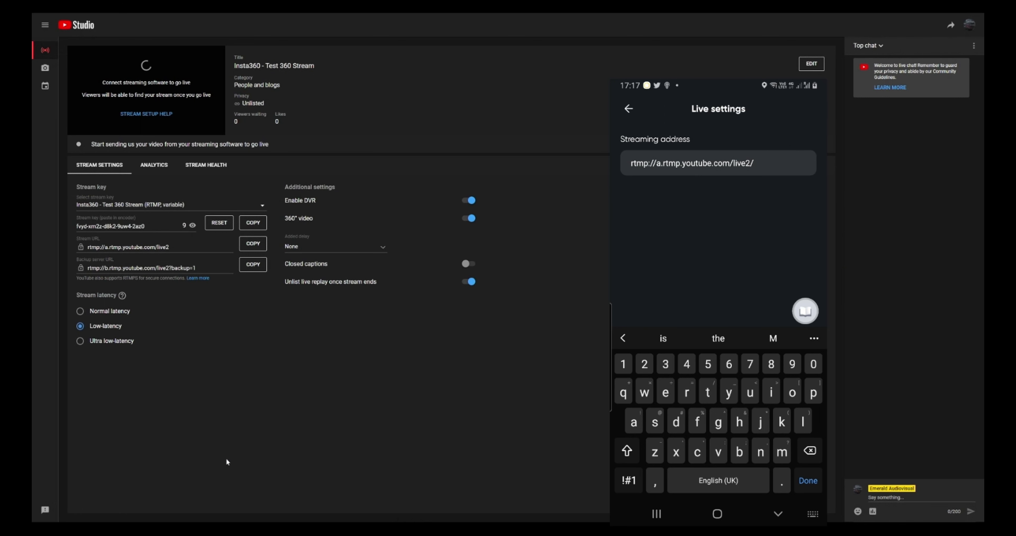
text(fvyd-xm2z-f8k2-9)
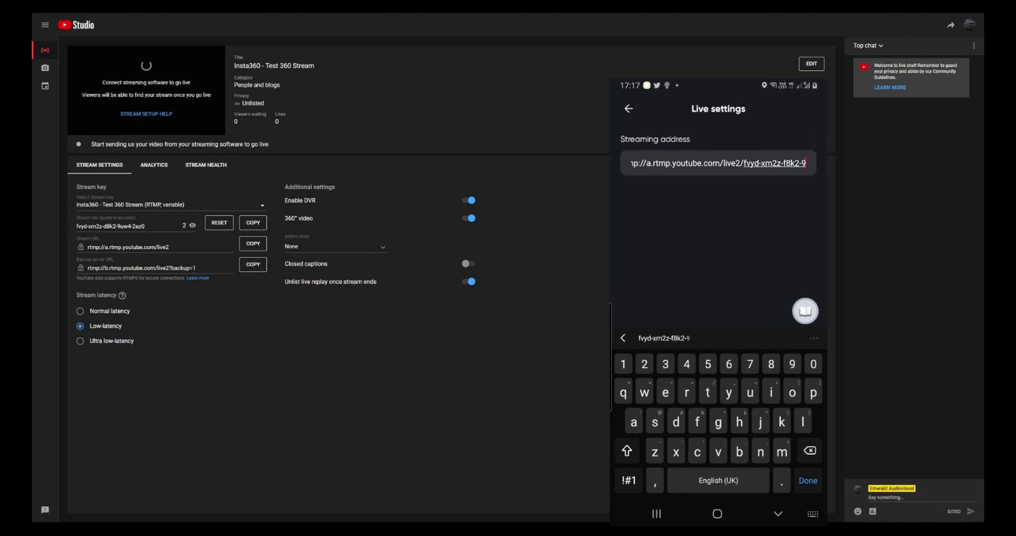
click(192, 225)
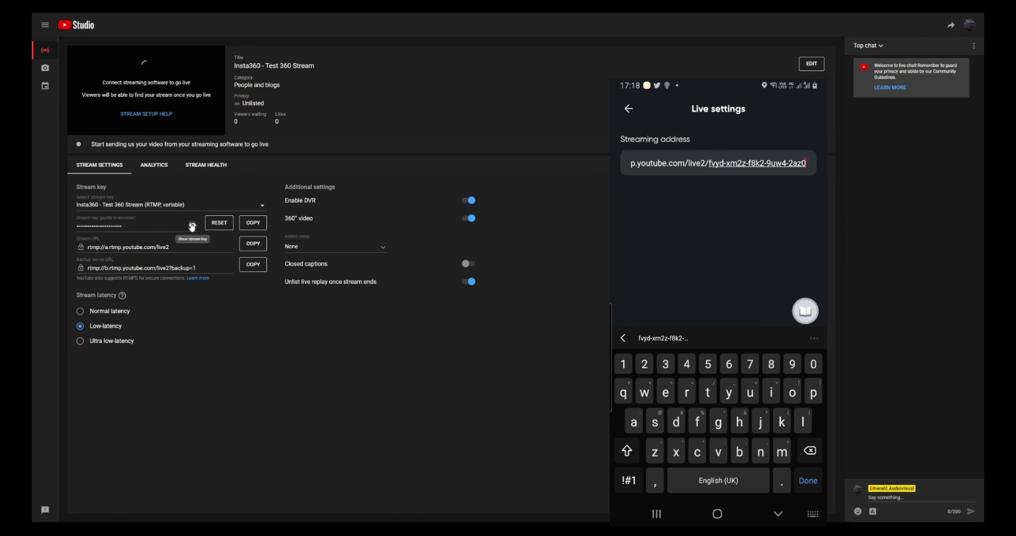
click(190, 226)
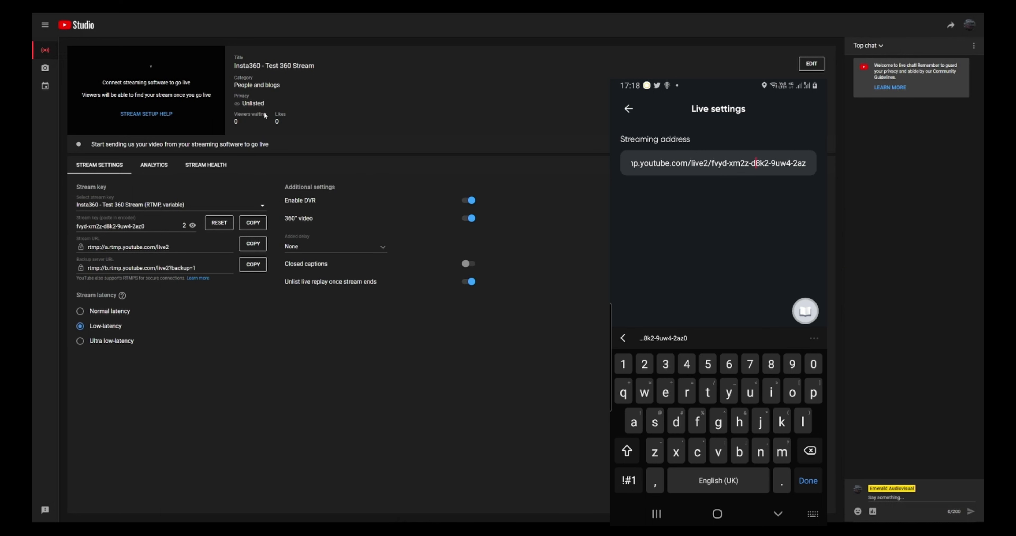
click(191, 226)
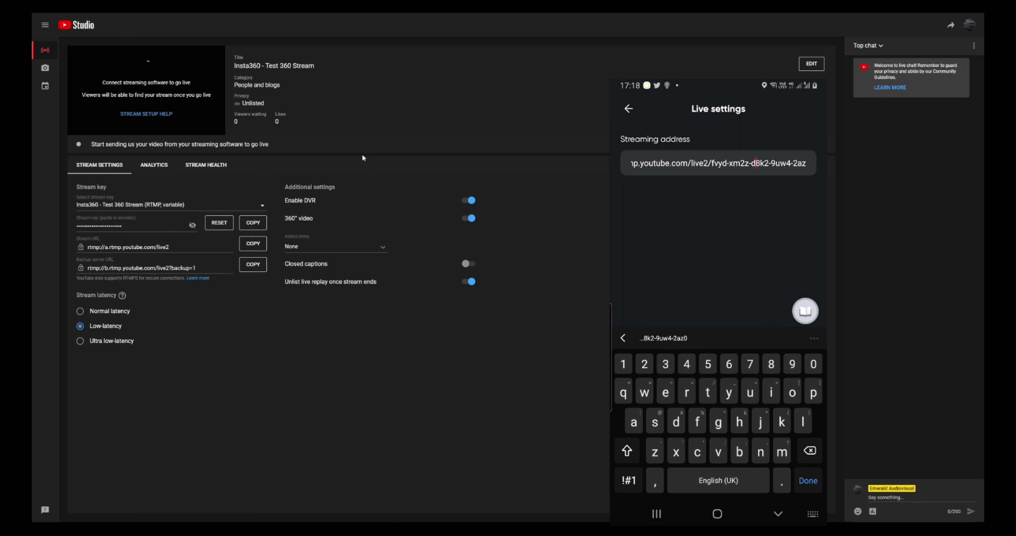
click(807, 481)
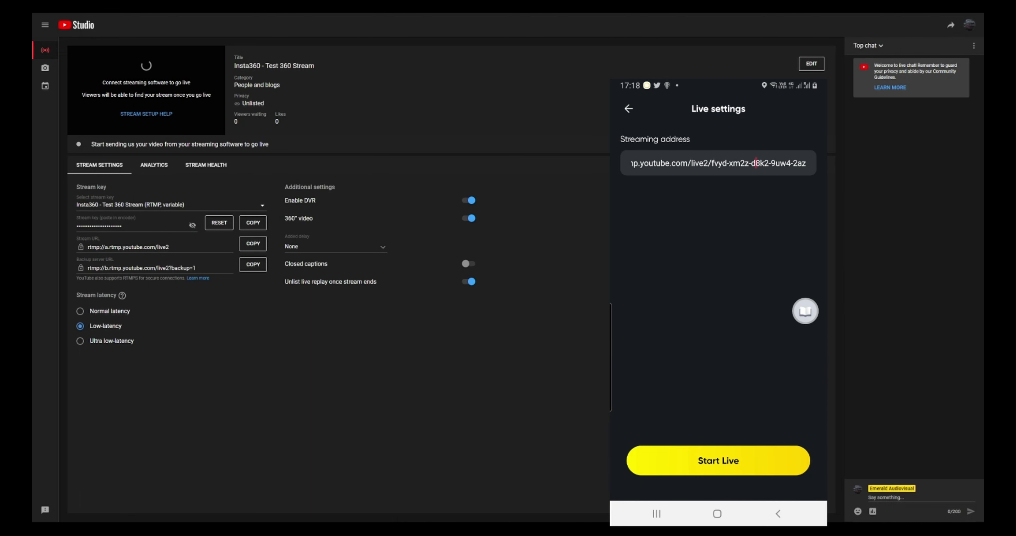
Step: Start the live from the camera and view the stream's live analytics in YouTube Studio
click(627, 108)
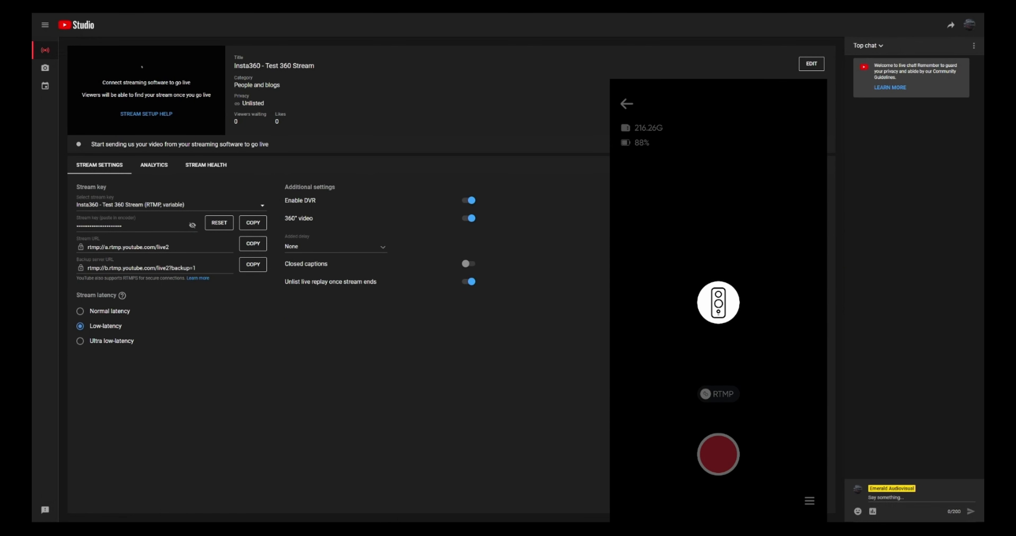
click(718, 454)
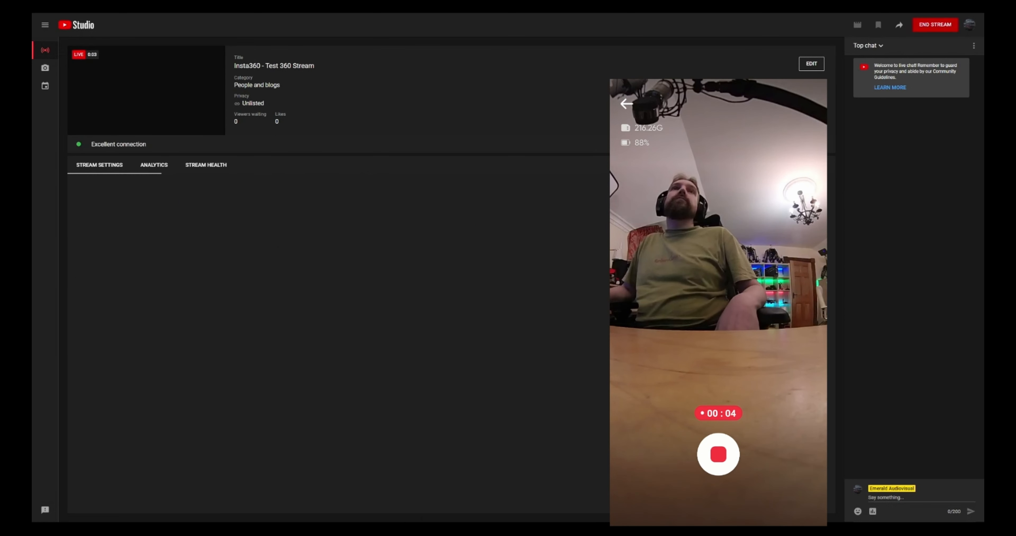
click(153, 164)
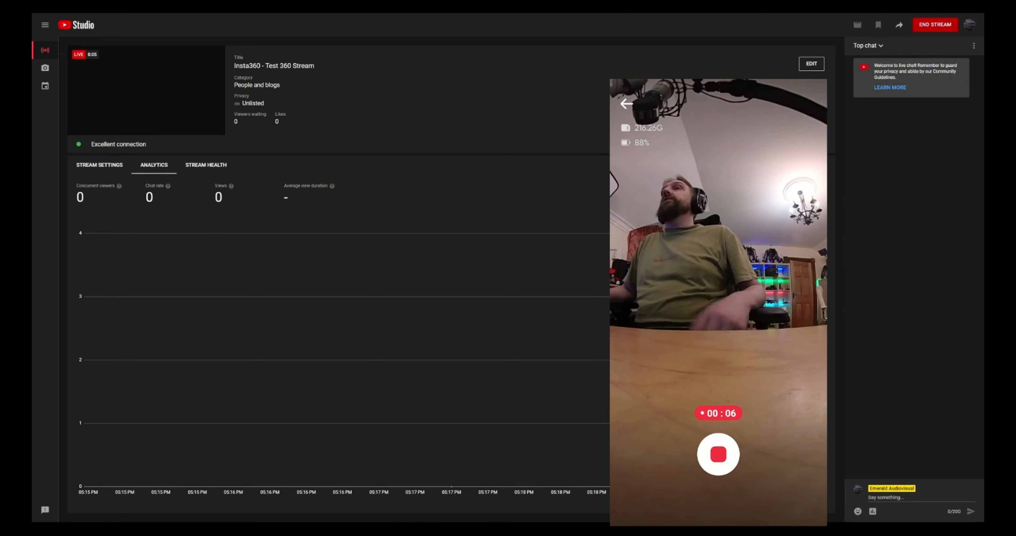